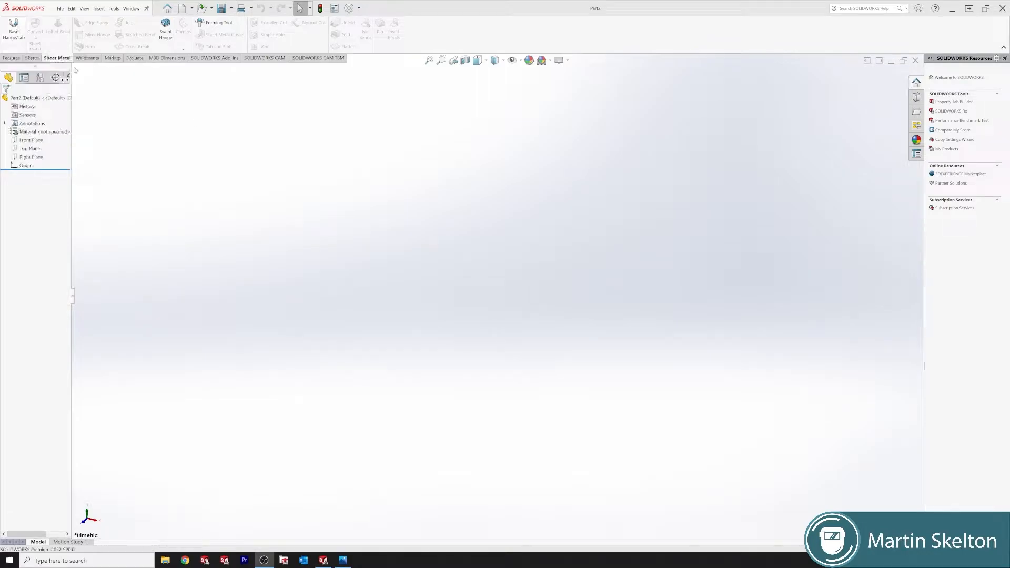
Begin a Base Flange/Tab and choose the Top Plane to sketch on
left_click(29, 148)
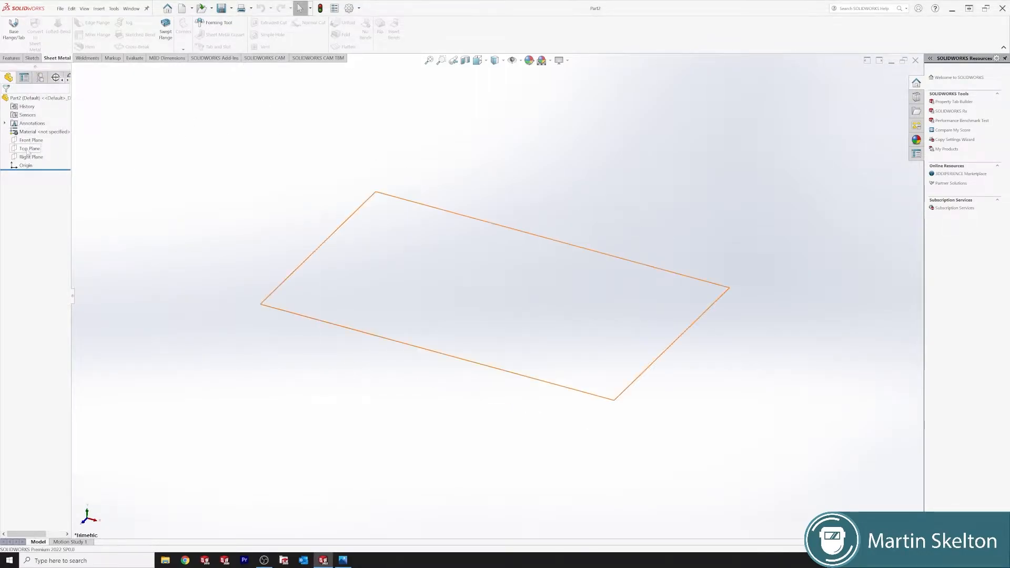
left_click(28, 148)
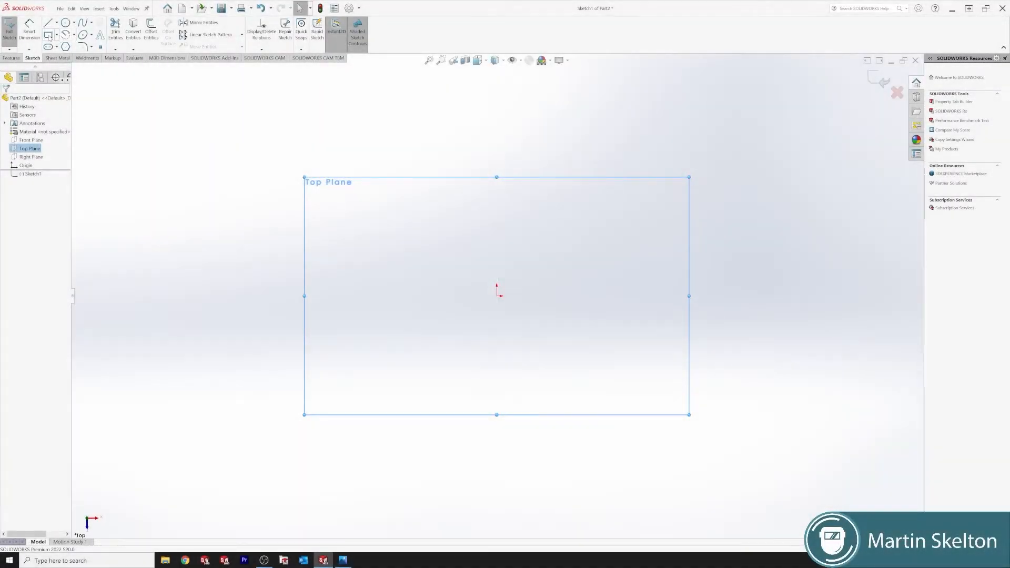
Draw a rectangle centred on the origin, dimensioned 100 wide with its height, and leave the sketch
left_click(48, 36)
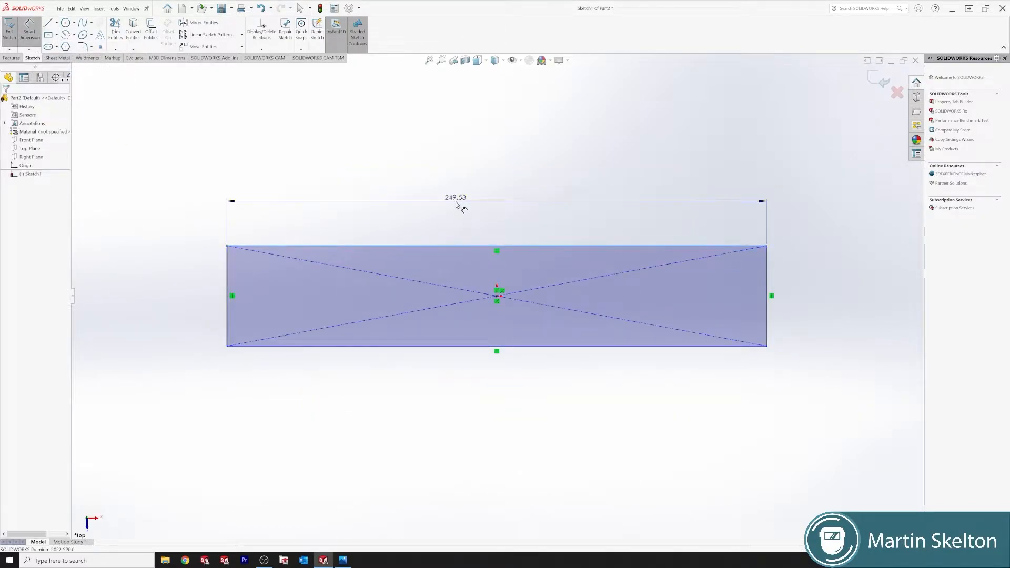
left_click(454, 198)
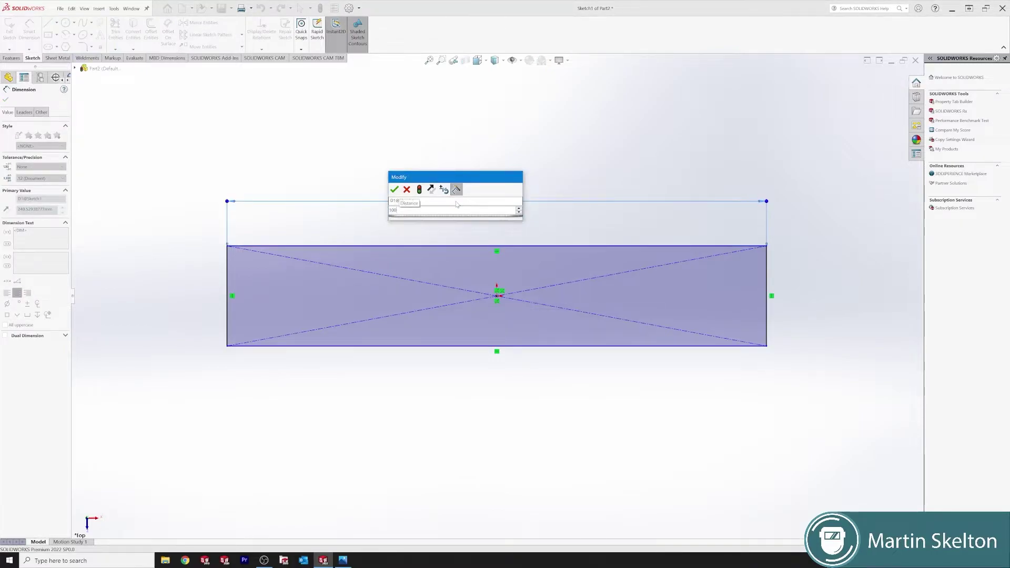
left_click(394, 189)
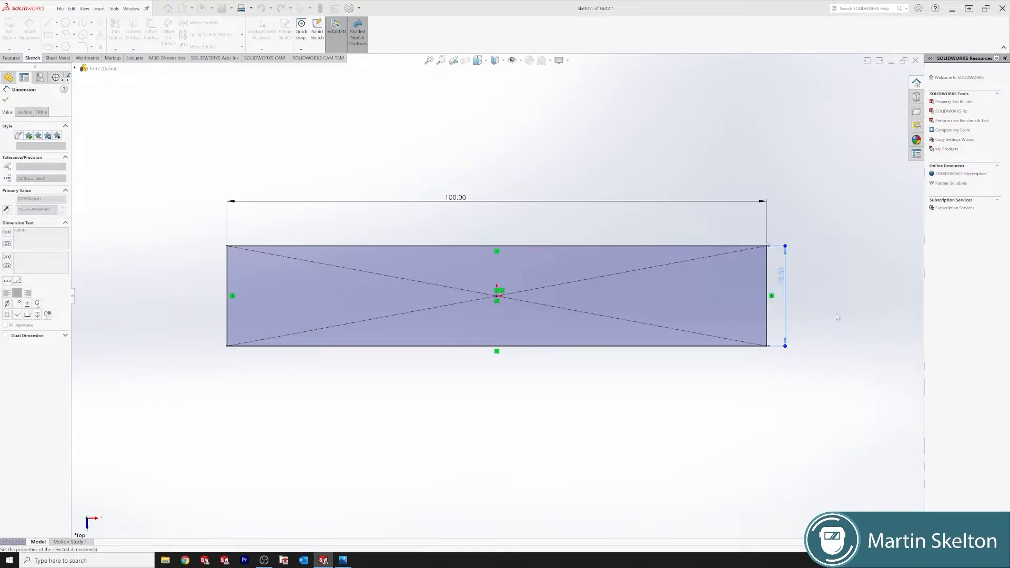
left_click(6, 100)
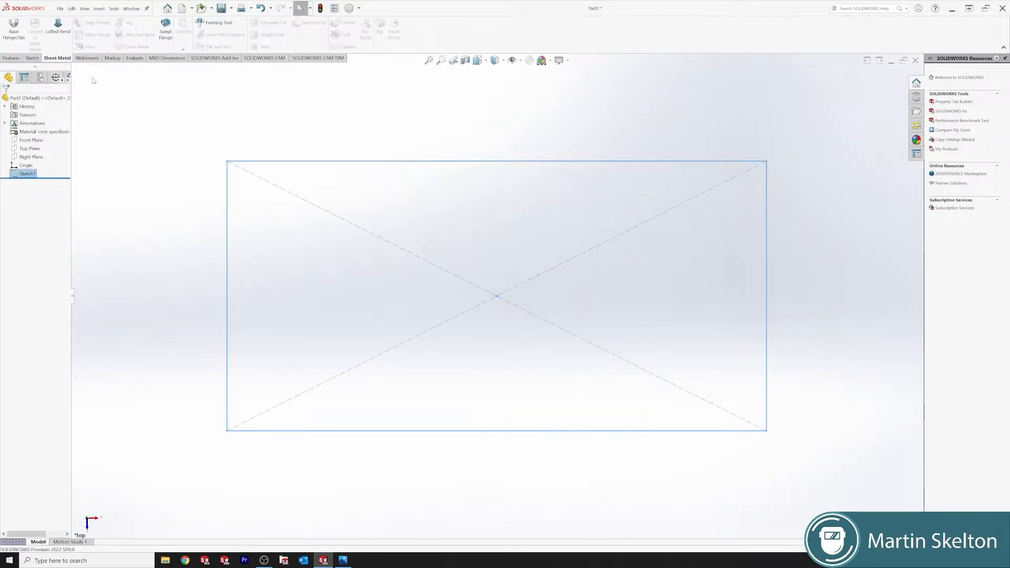
Create a 2 mm thick base flange plate from the rectangle
left_click(12, 30)
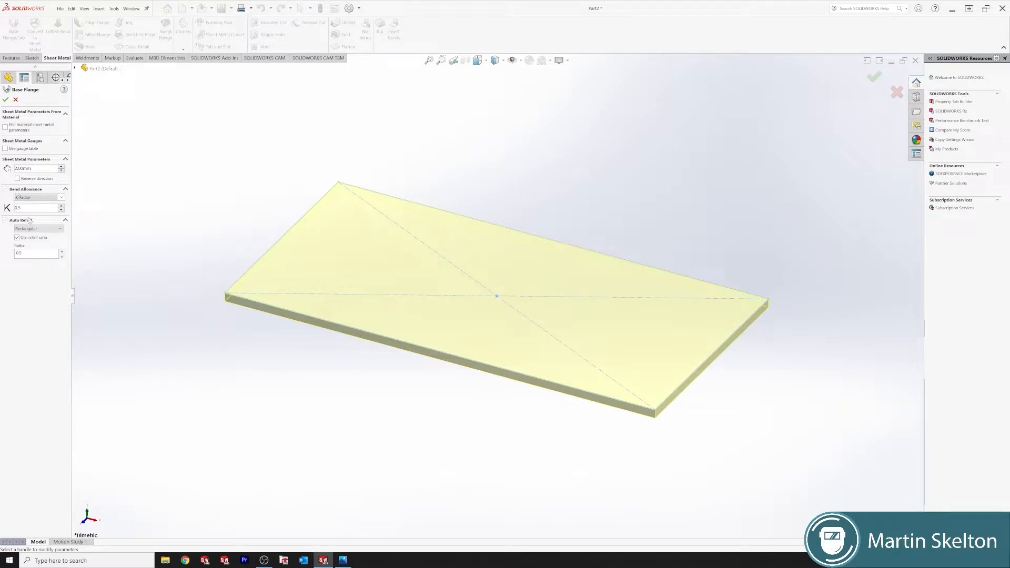
left_click(18, 237)
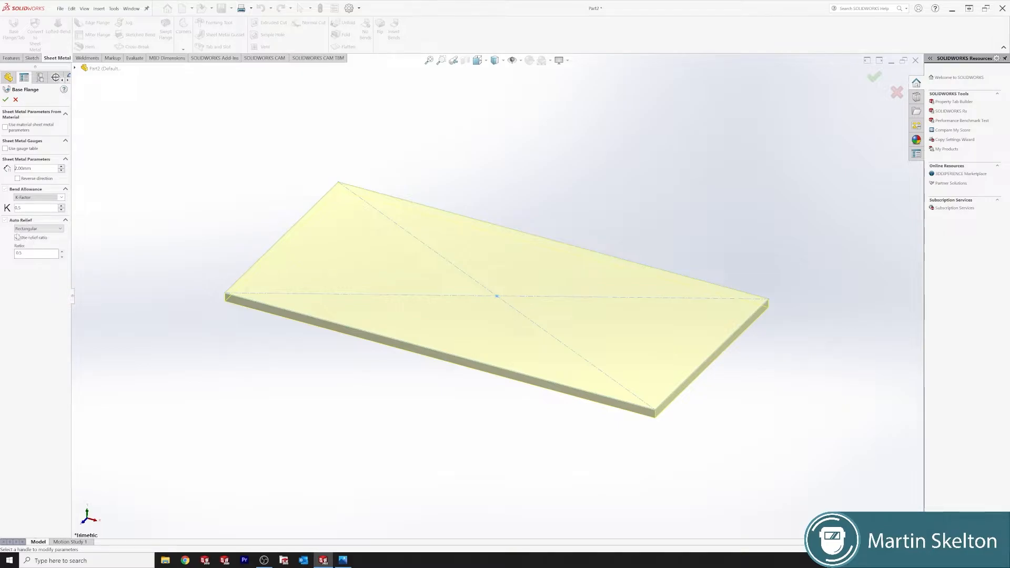
left_click(18, 237)
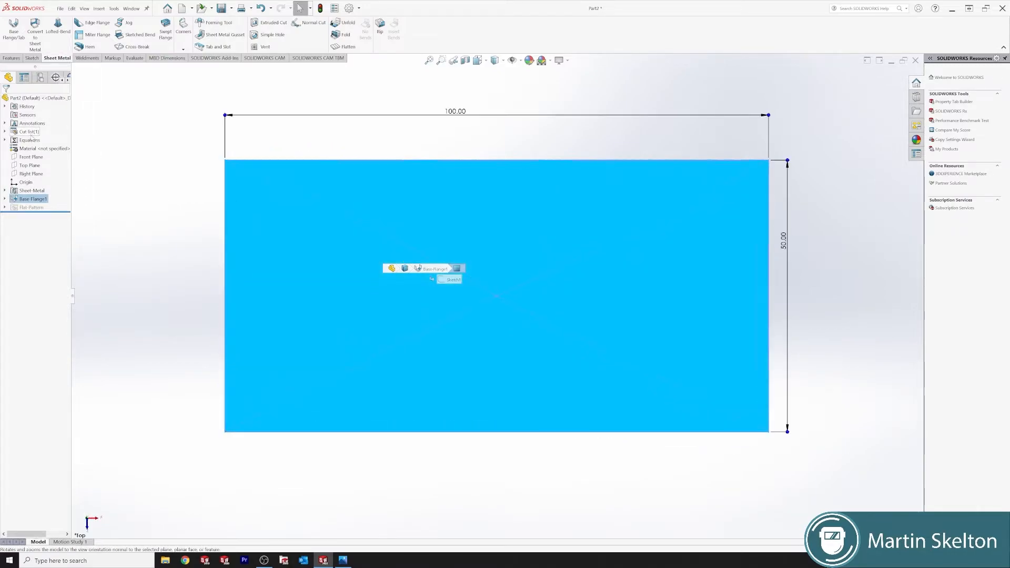
Assign Plain Carbon Steel as the part material
right_click(28, 148)
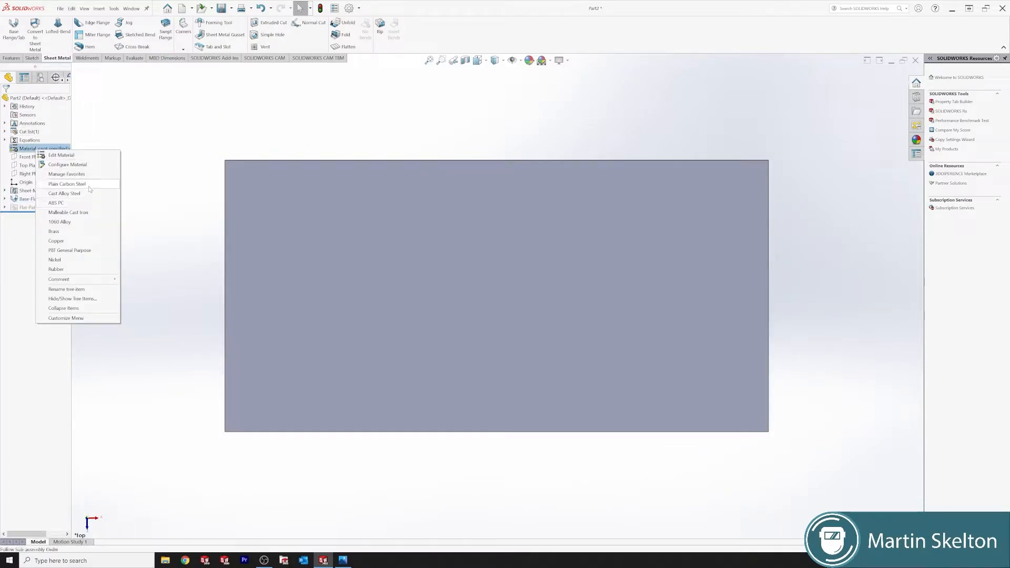
left_click(66, 183)
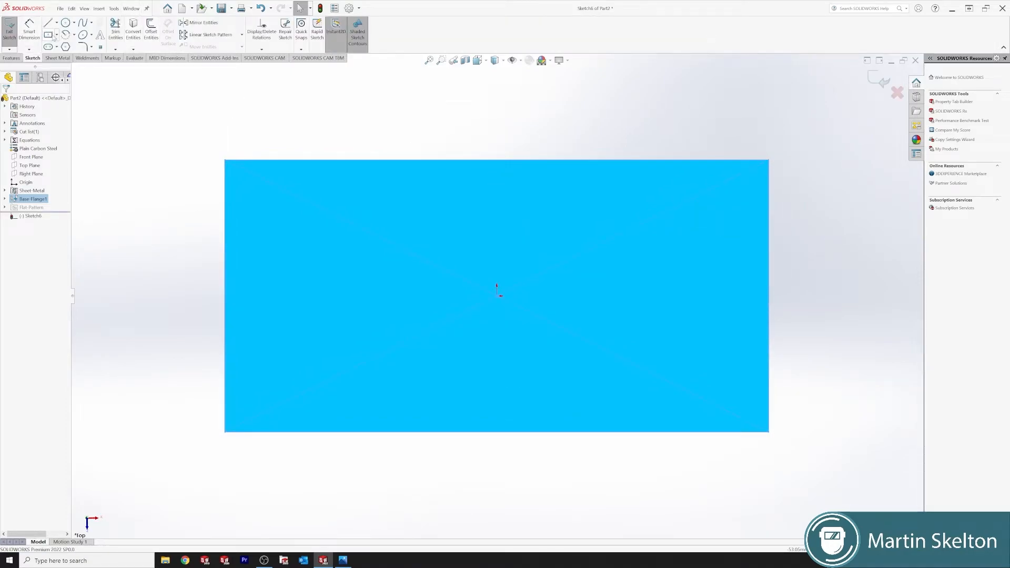
Draw a tab rectangle on the plate edge dimensioned 50 tall by 30 wide and start a merged flange from it
left_click(49, 23)
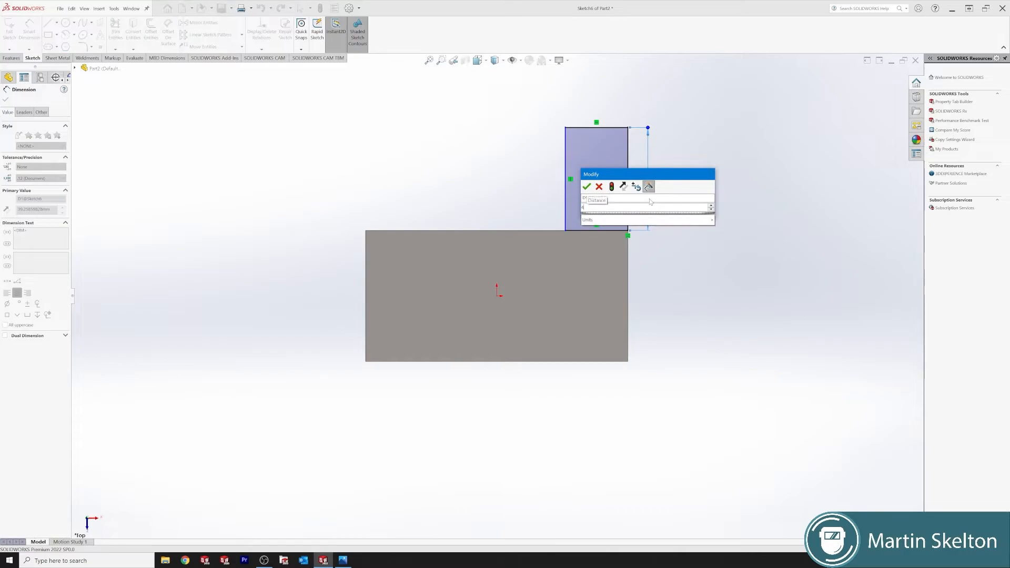
left_click(586, 186)
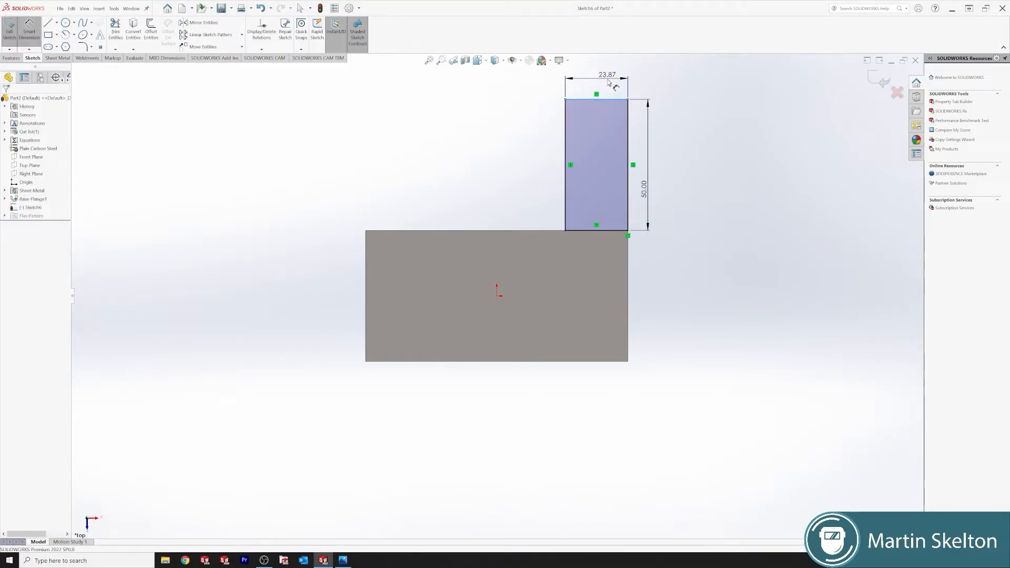
left_click(606, 73)
type("30")
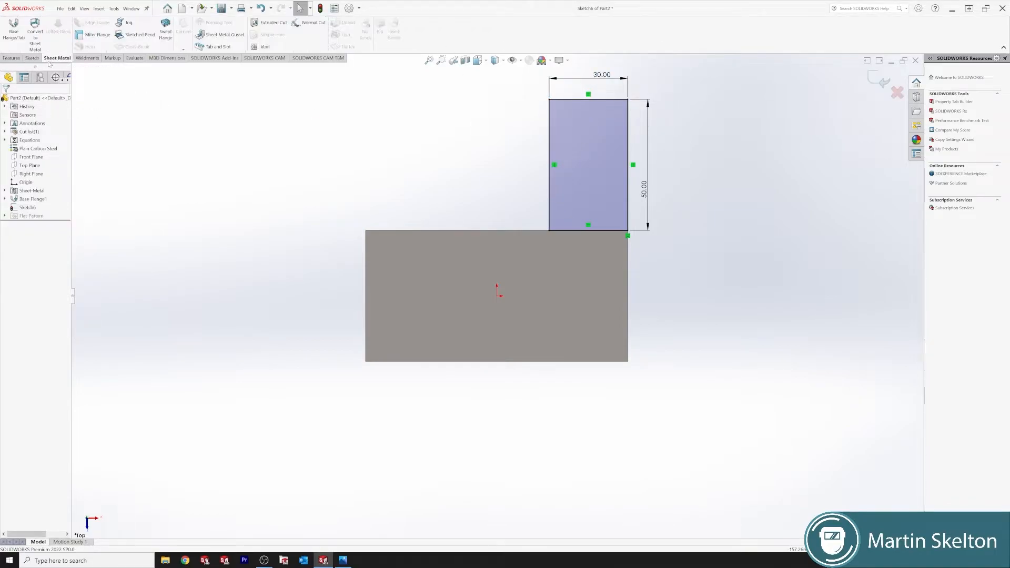
left_click(13, 33)
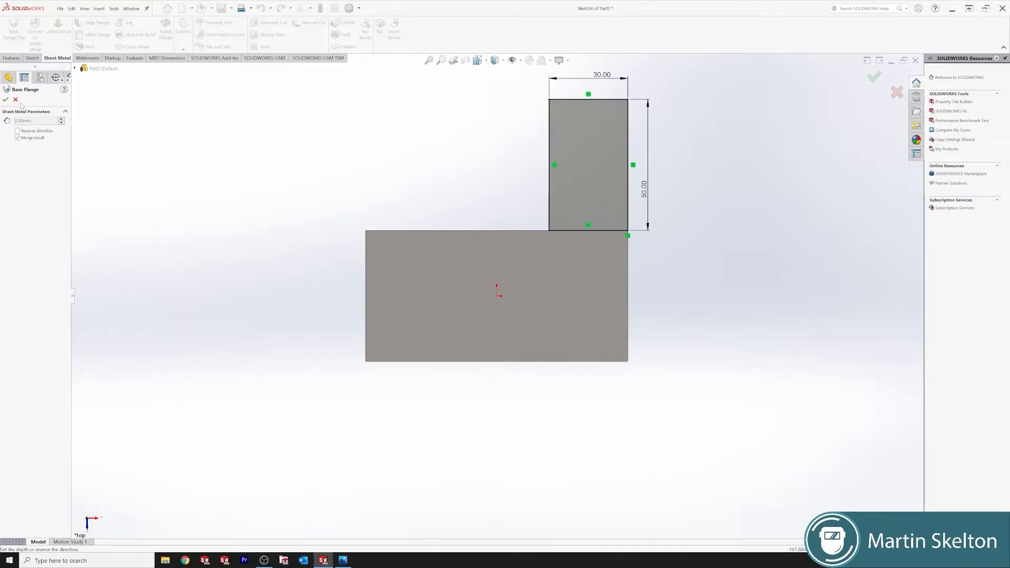
Accept the Base Flange tab so it merges into the plate
left_click(6, 98)
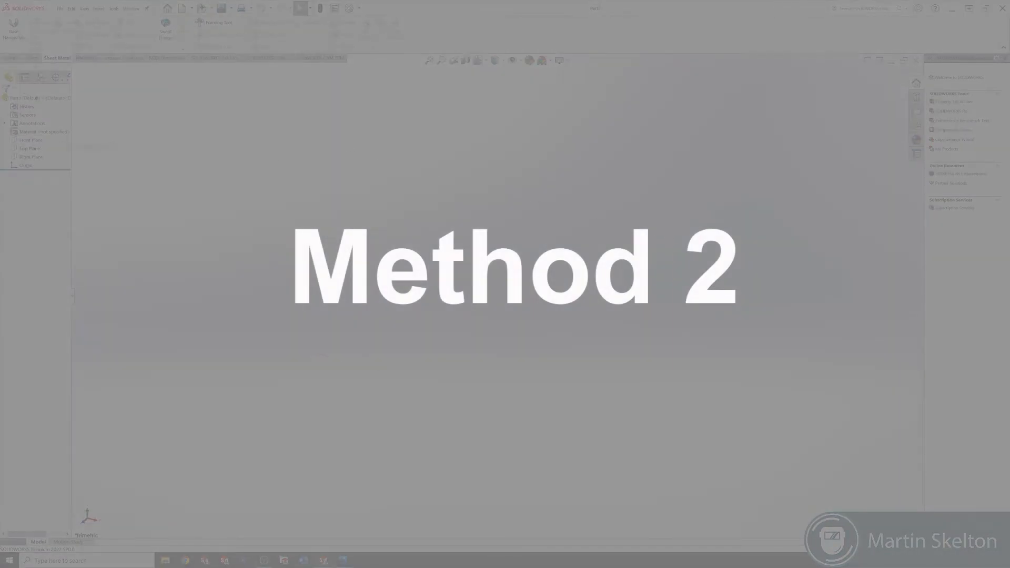
Start a base flange on the Front Plane and draw a three-line open U profile
left_click(30, 140)
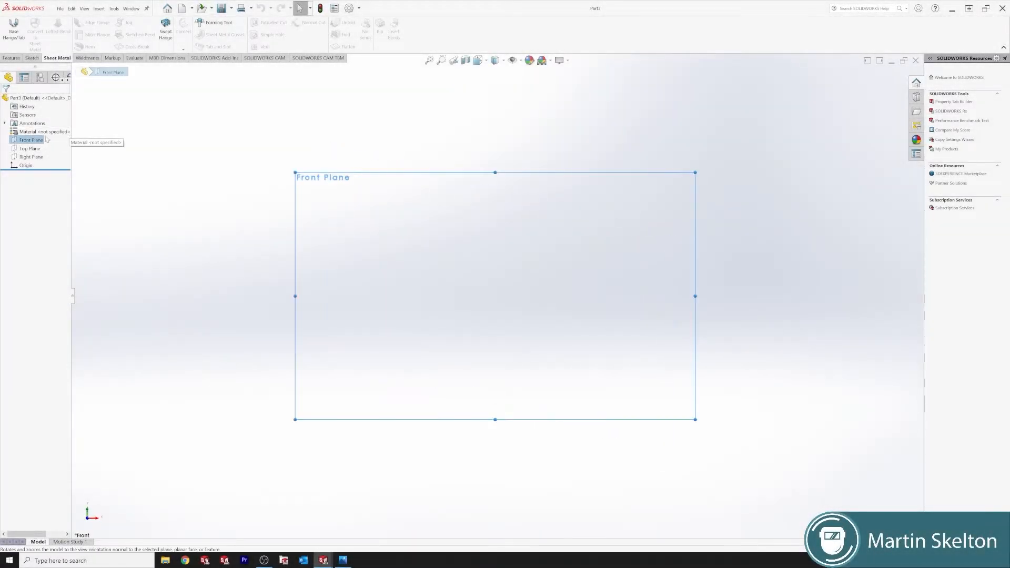
double_click(31, 140)
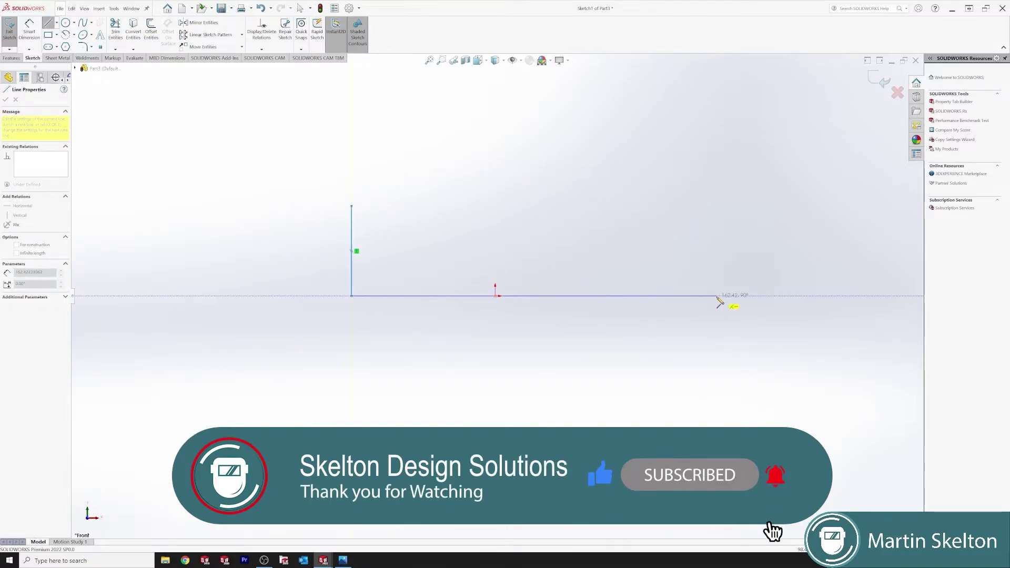
right_click(716, 297)
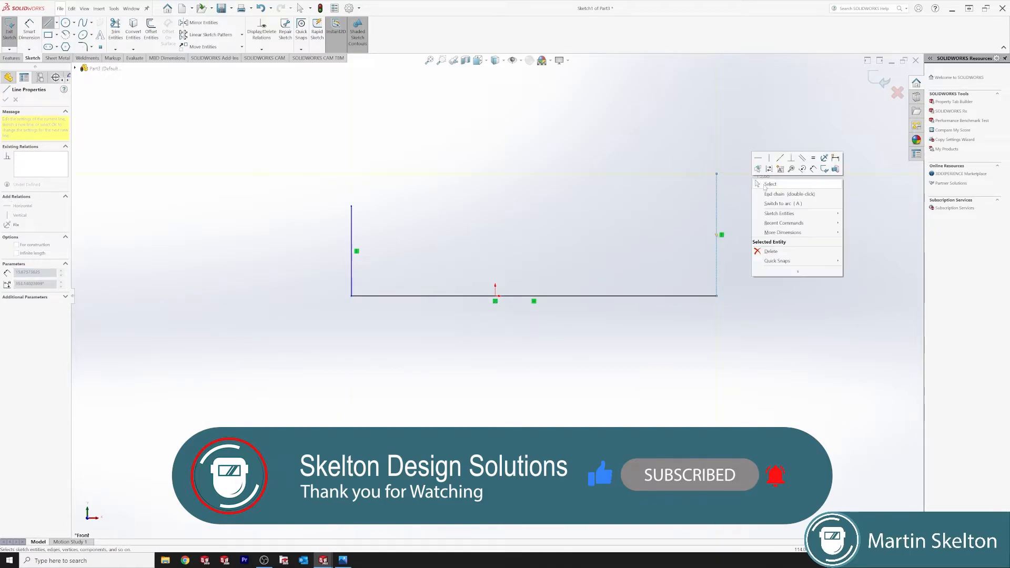
left_click(770, 184)
type("100")
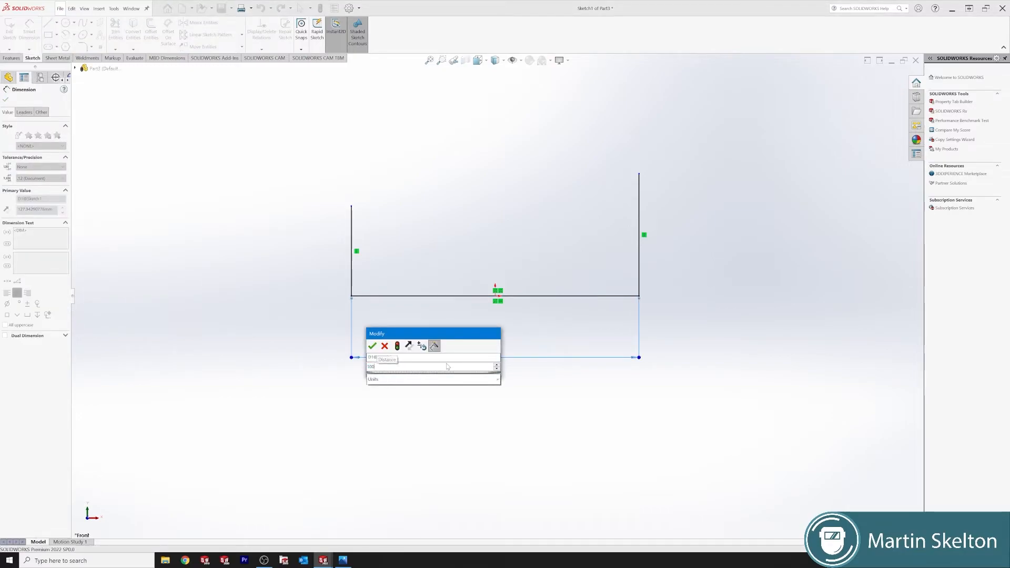
Set the base to 100 and the left leg to 50
left_click(373, 346)
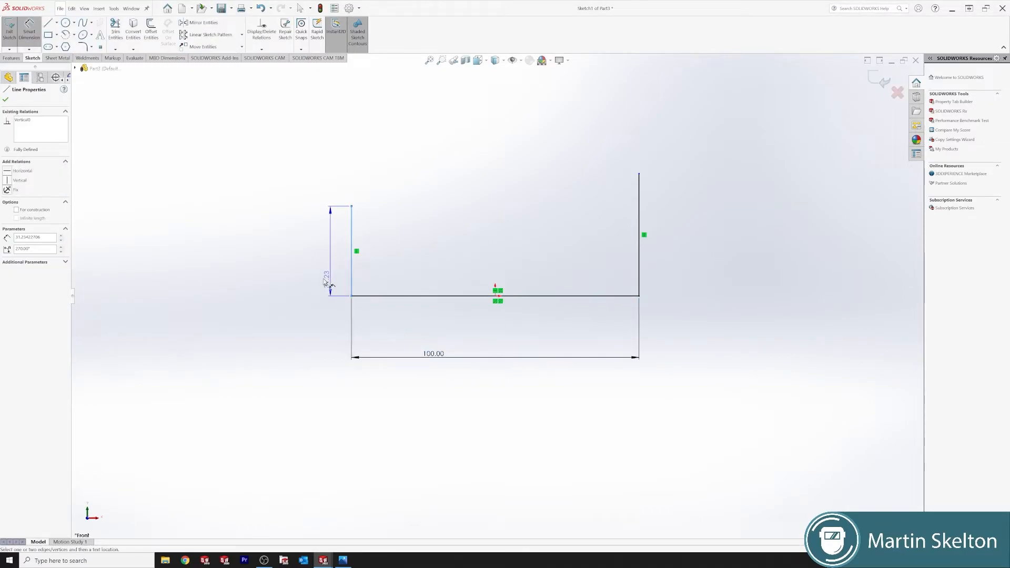
left_click(328, 266)
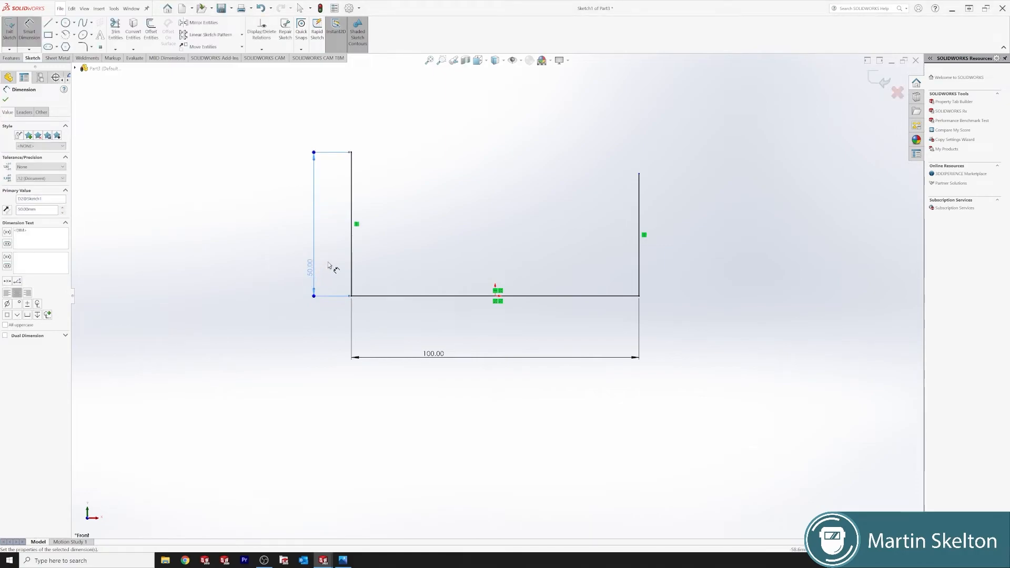
left_click(352, 225)
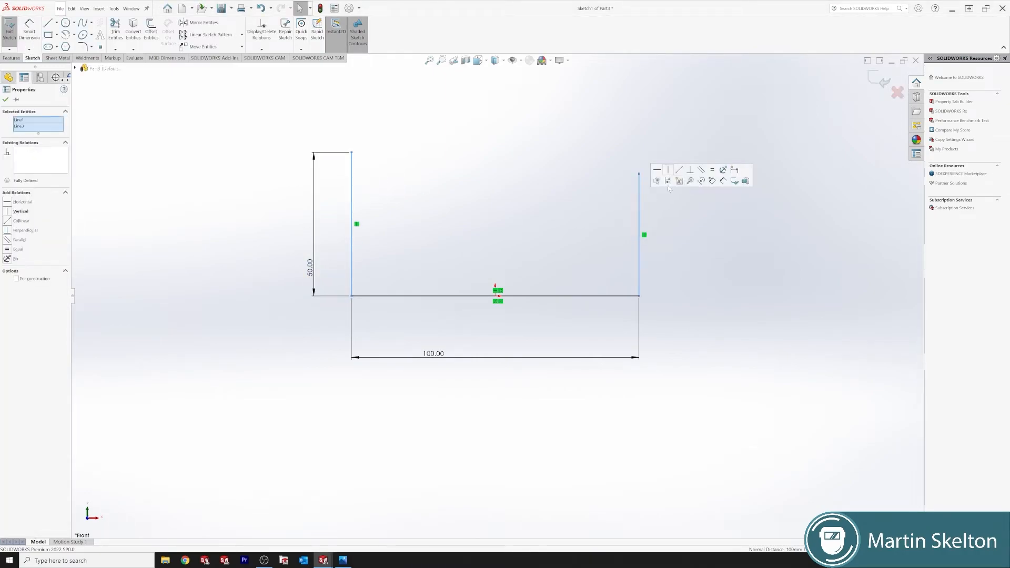
Make the two vertical legs equal in length
left_click(712, 170)
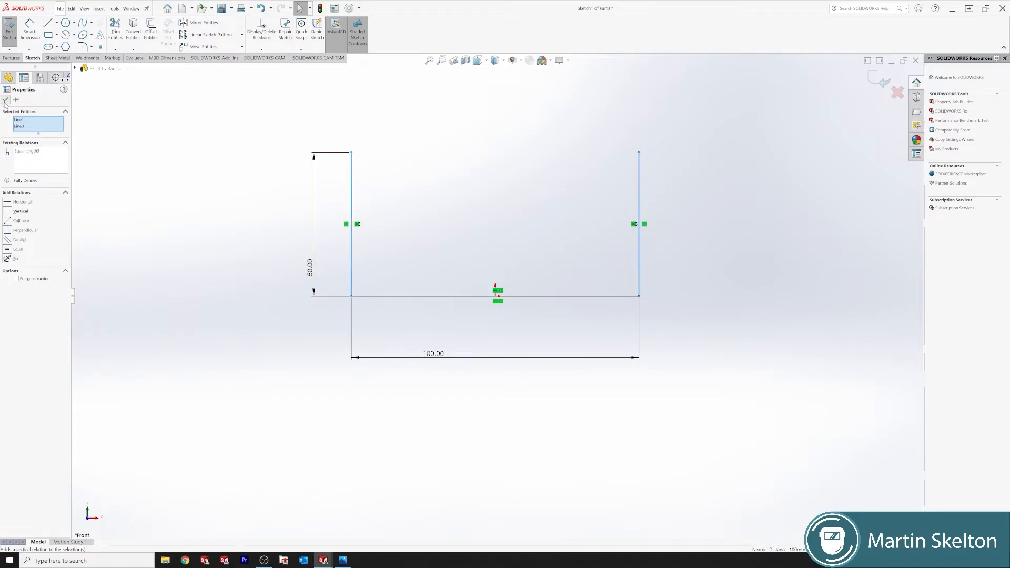
left_click(6, 100)
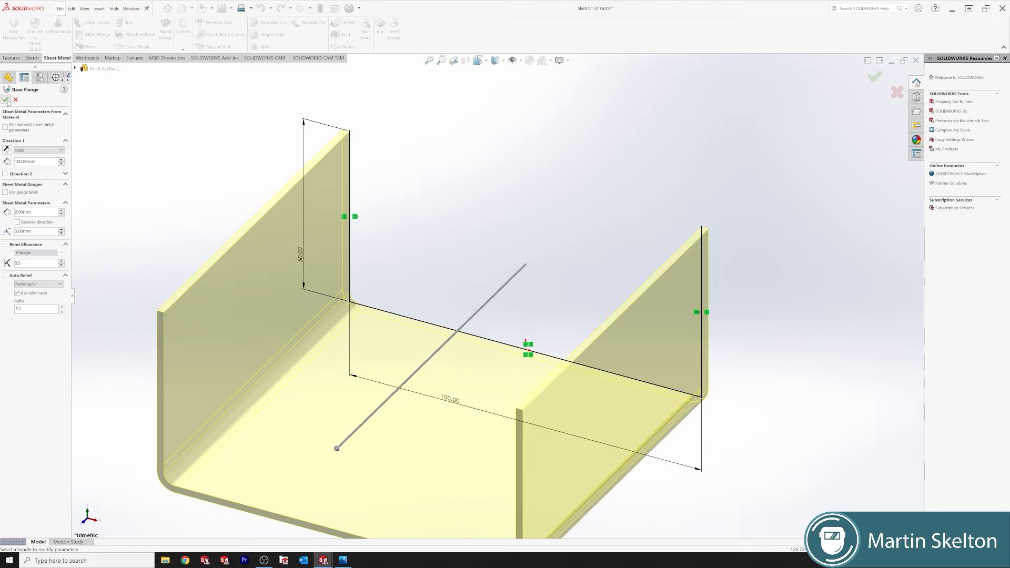
Create the 100 mm deep, 2 mm thick C-channel and flatten it into a blank
left_click(874, 77)
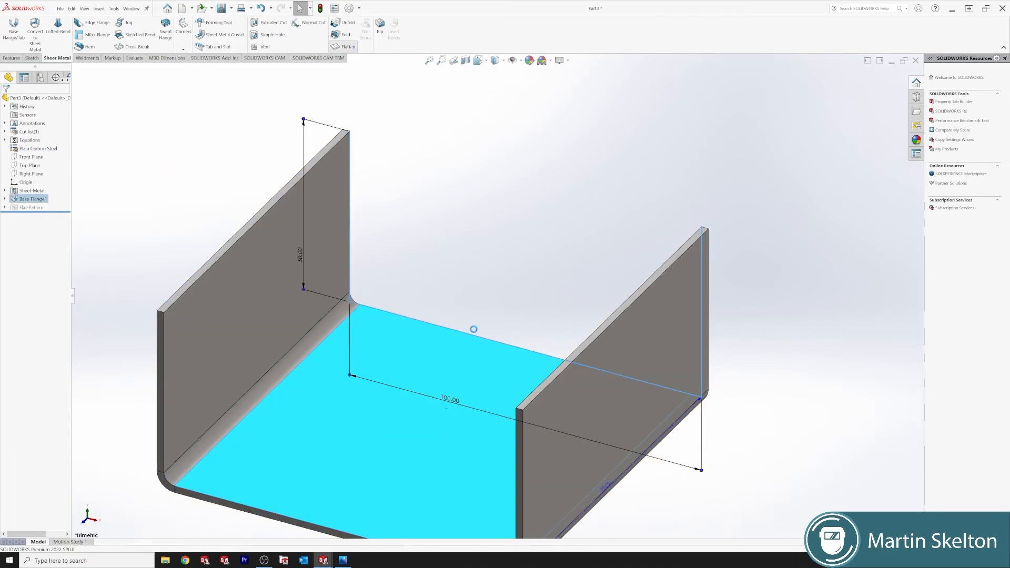
left_click(348, 46)
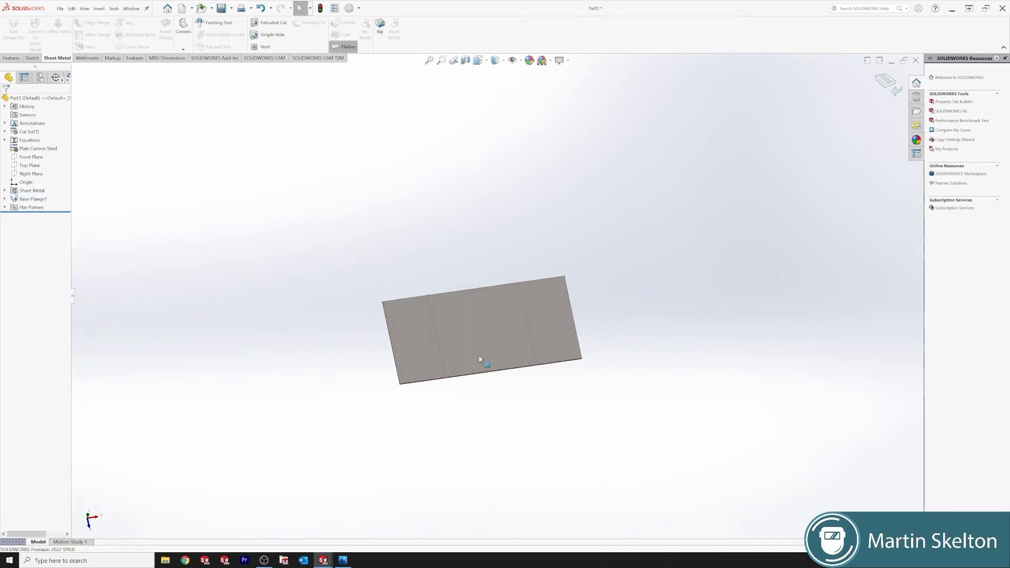